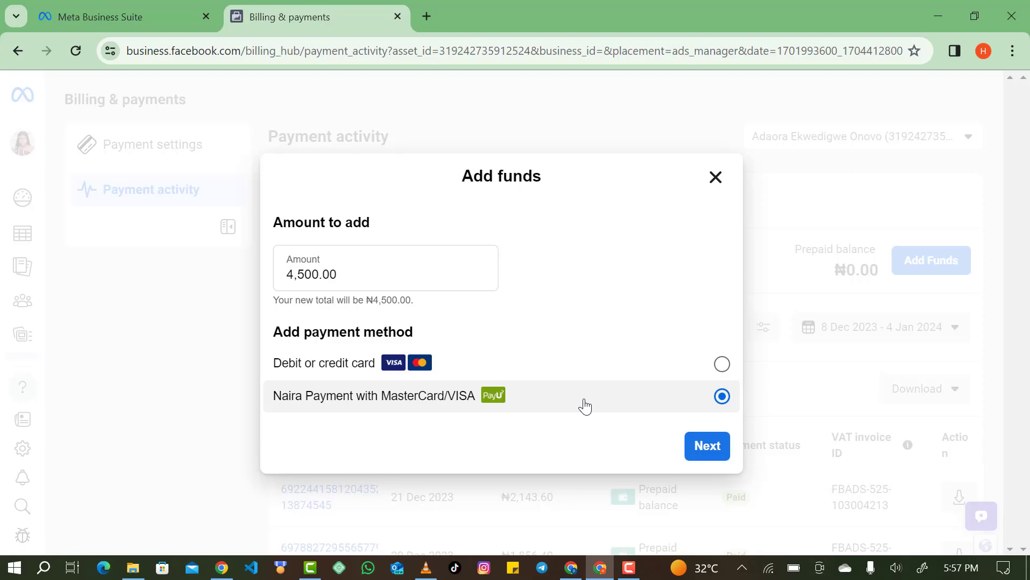
{"action": "mouse_move", "coordinate": [549, 395]}
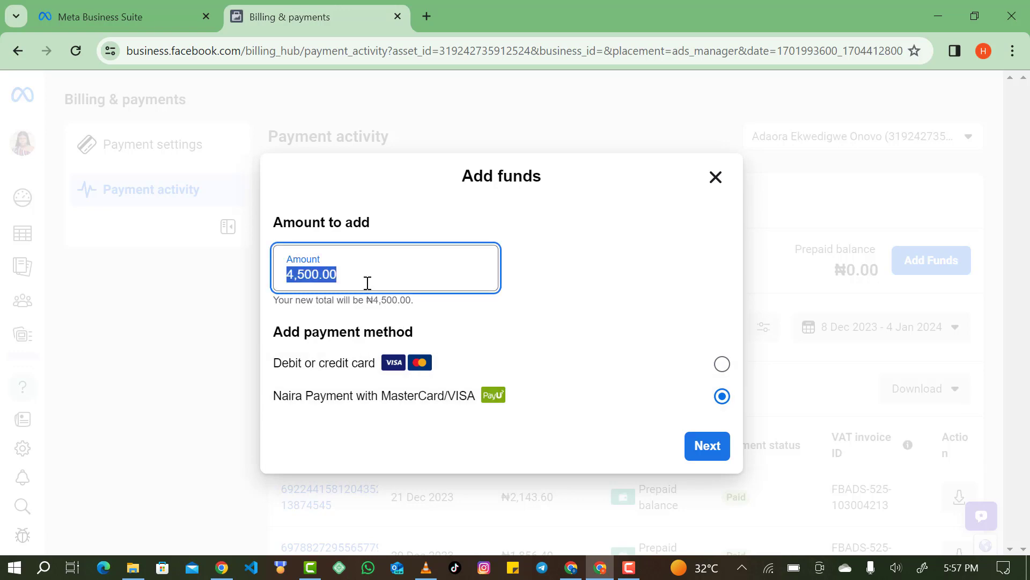
Enter 3000 as the amount to add, keeping the Naira MasterCard/VISA method
{"action": "type", "text": "3"}
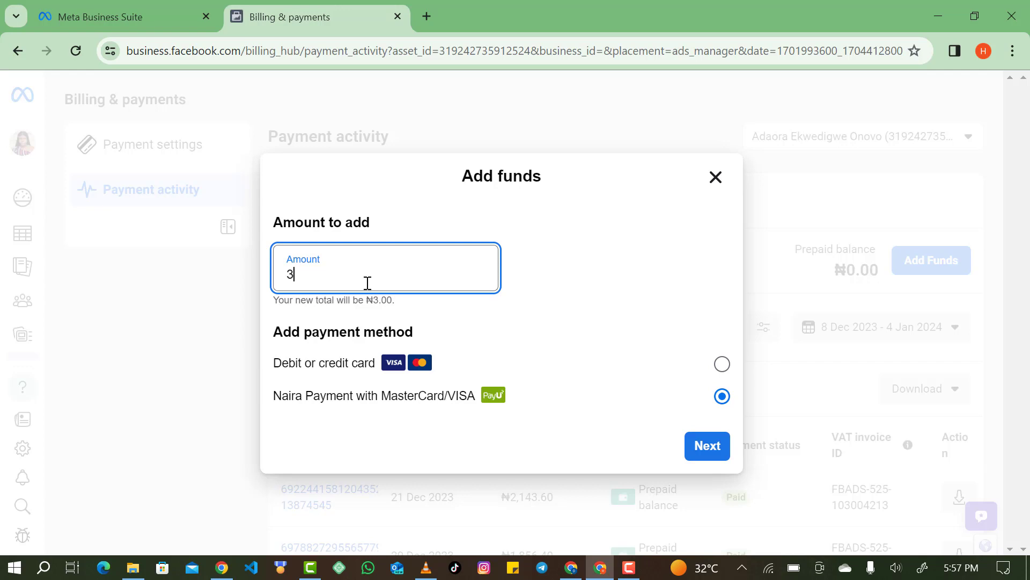
{"action": "type", "text": "000"}
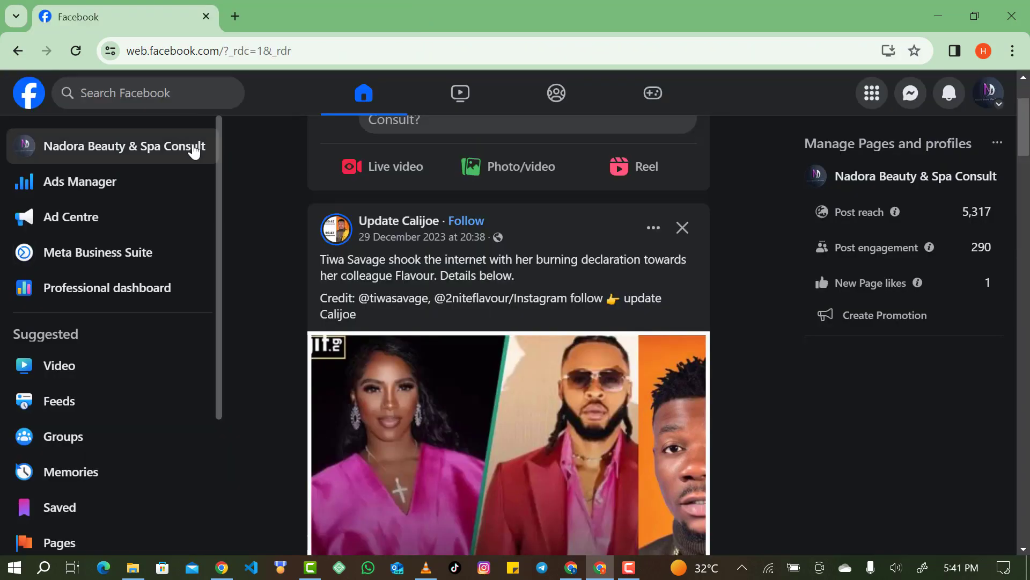
{"action": "mouse_move", "coordinate": [125, 146]}
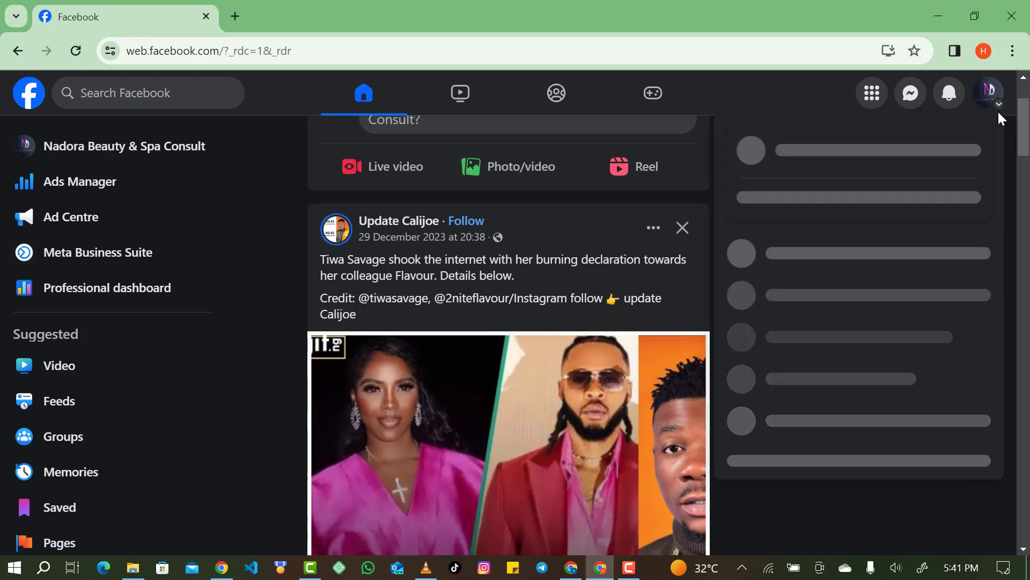
{"action": "mouse_move", "coordinate": [103, 273]}
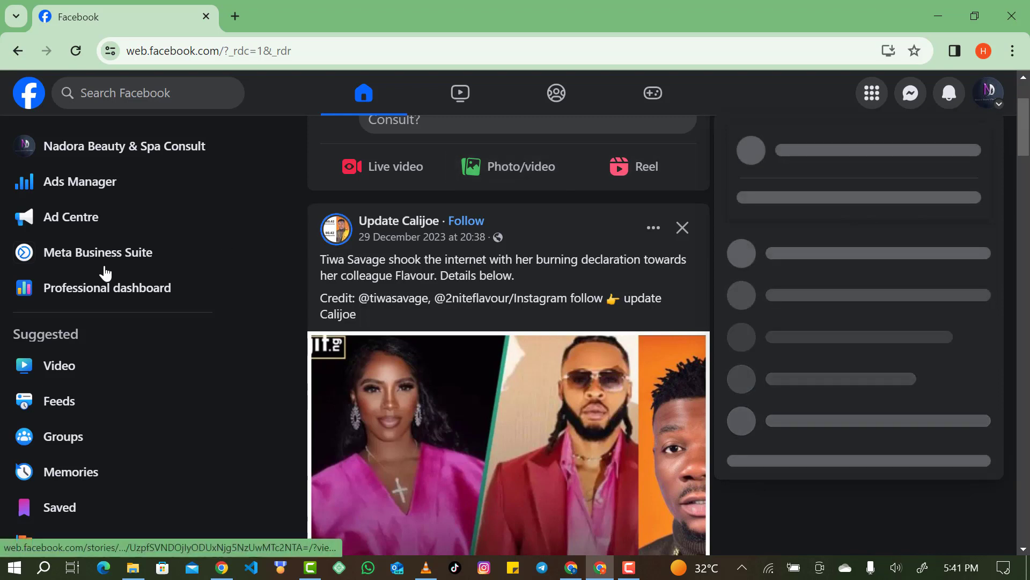
{"action": "mouse_move", "coordinate": [98, 251]}
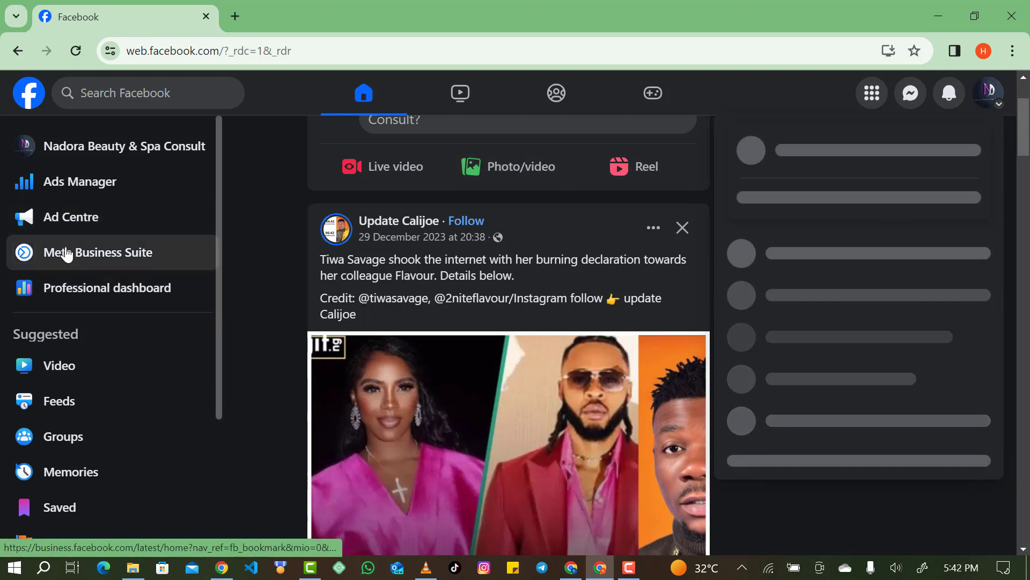
Launch Meta Business Suite from the Facebook home feed shortcuts
{"action": "left_click", "coordinate": [99, 252]}
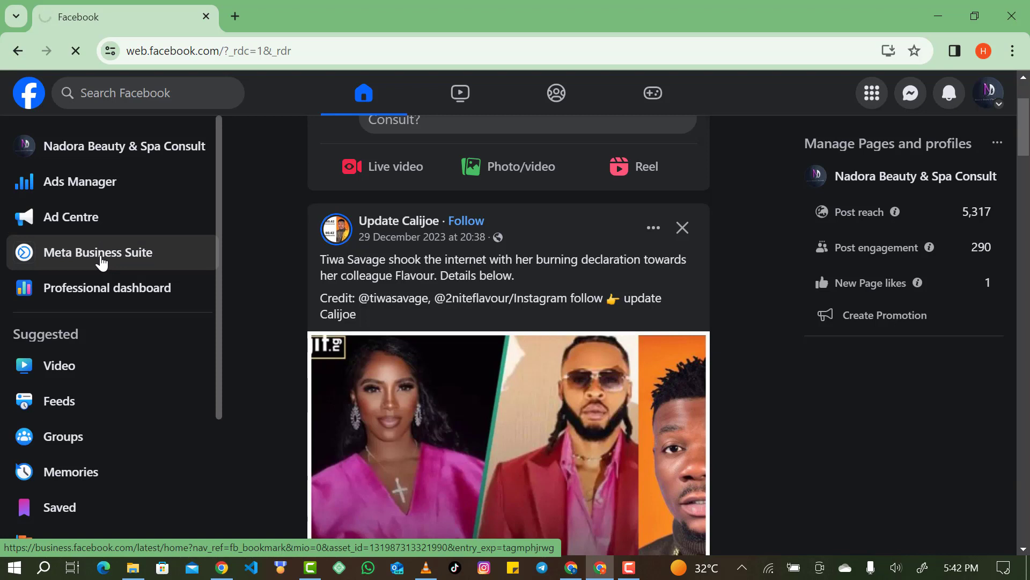
{"action": "mouse_move", "coordinate": [102, 262]}
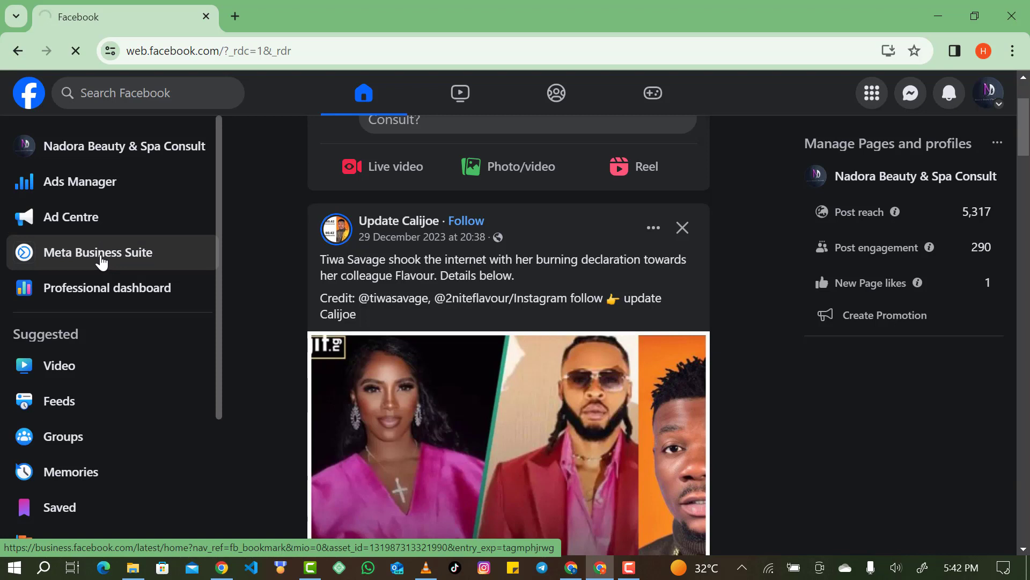
Show the All tools panel from the Business Suite sidebar
{"action": "left_click", "coordinate": [97, 253]}
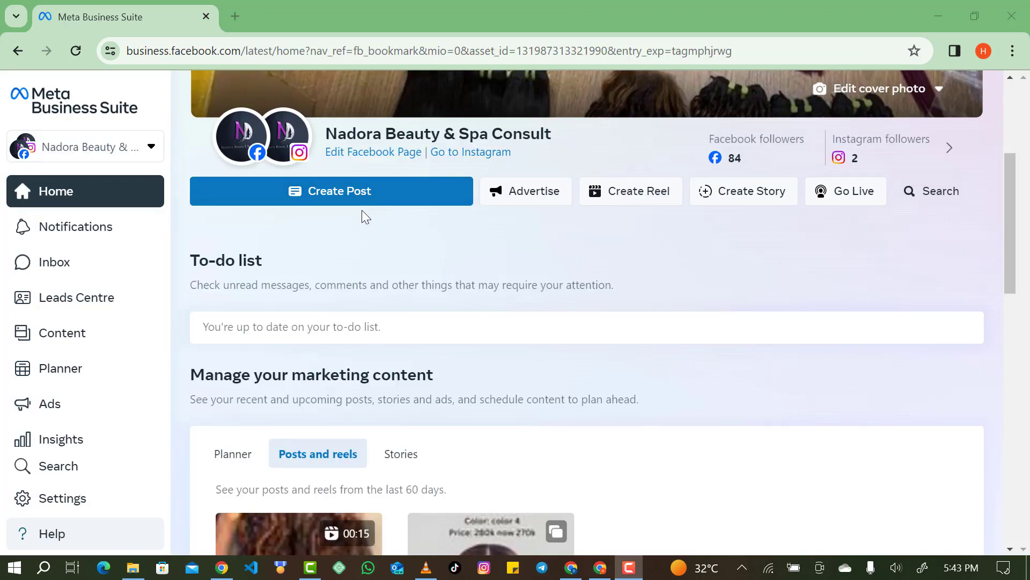
{"action": "mouse_move", "coordinate": [50, 403]}
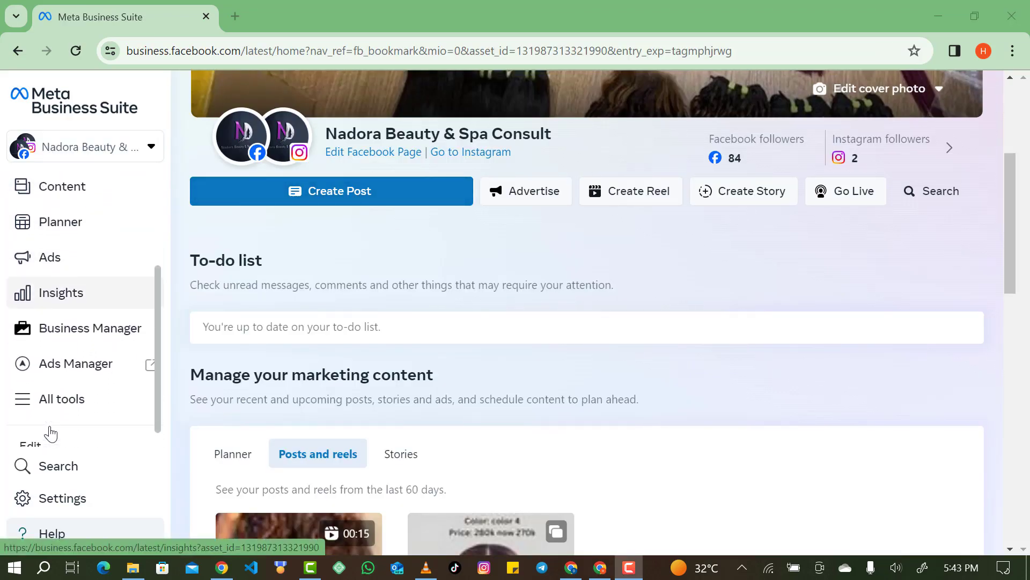
{"action": "left_click", "coordinate": [61, 398]}
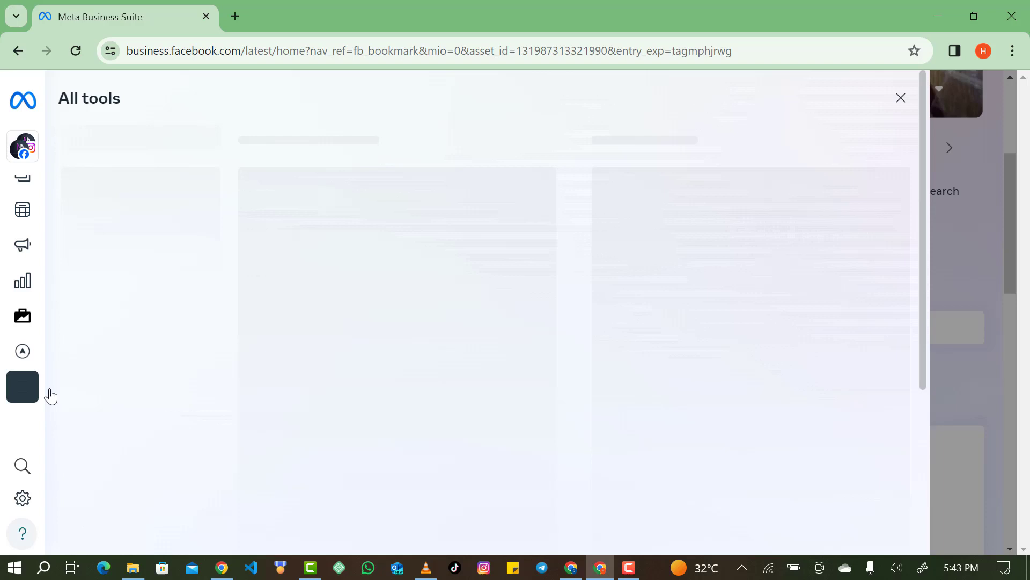
{"action": "mouse_move", "coordinate": [388, 202]}
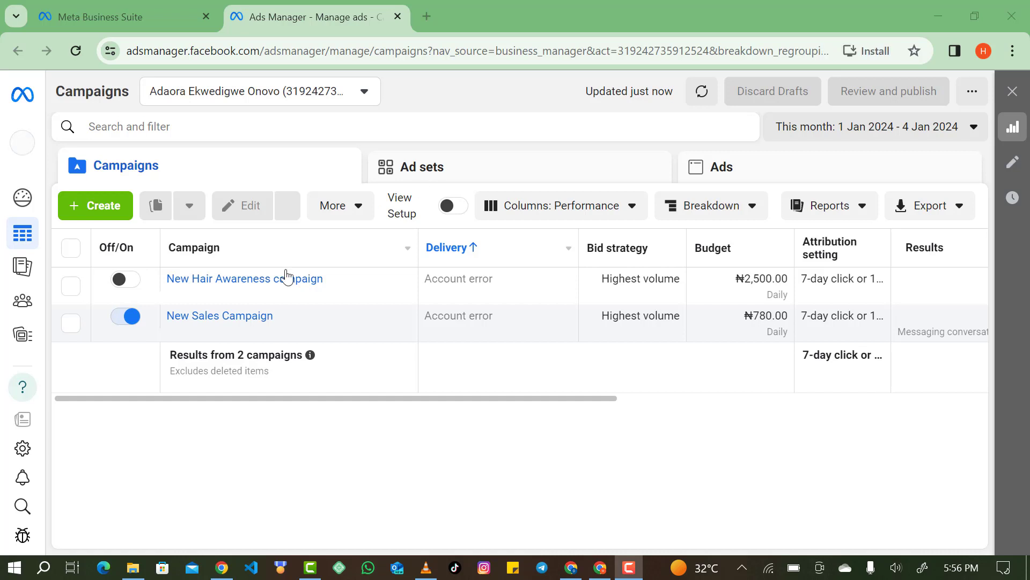
{"action": "mouse_move", "coordinate": [22, 336]}
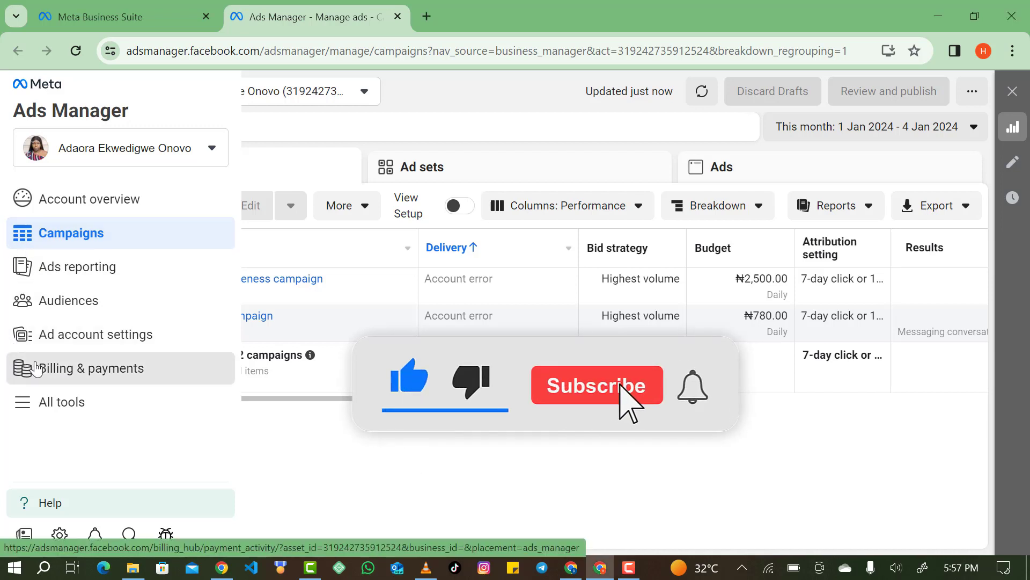
Go to the ad account's Billing & payments page in Ads Manager
{"action": "left_click", "coordinate": [596, 386]}
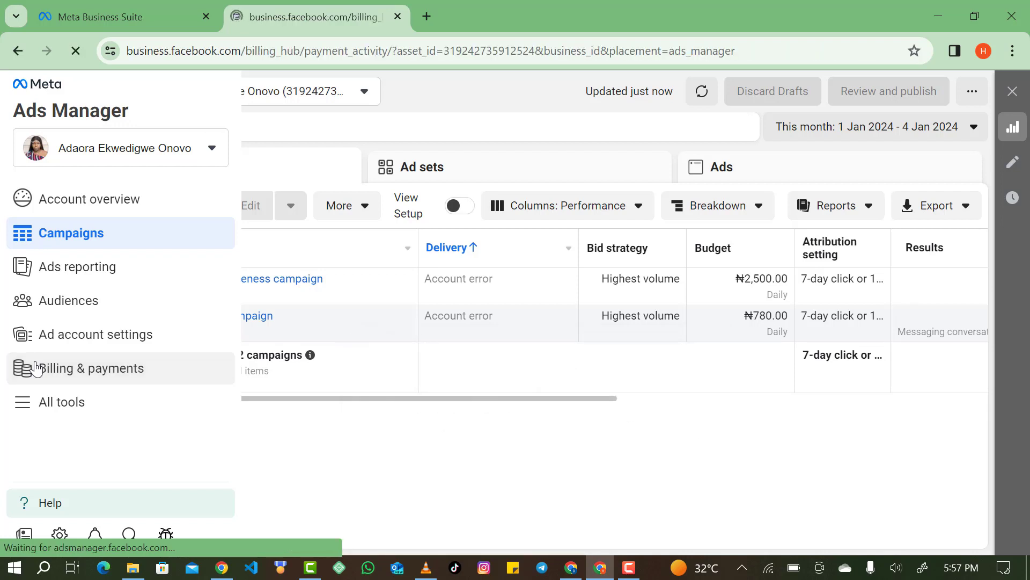
{"action": "left_click", "coordinate": [92, 368]}
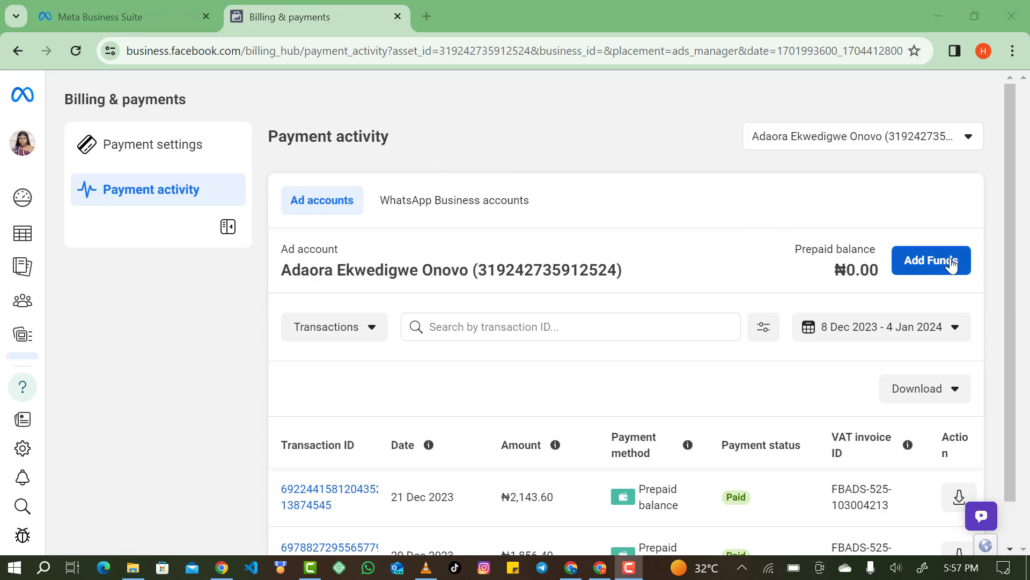
Begin adding funds and choose Naira Payment with MasterCard/VISA
{"action": "left_click", "coordinate": [932, 260]}
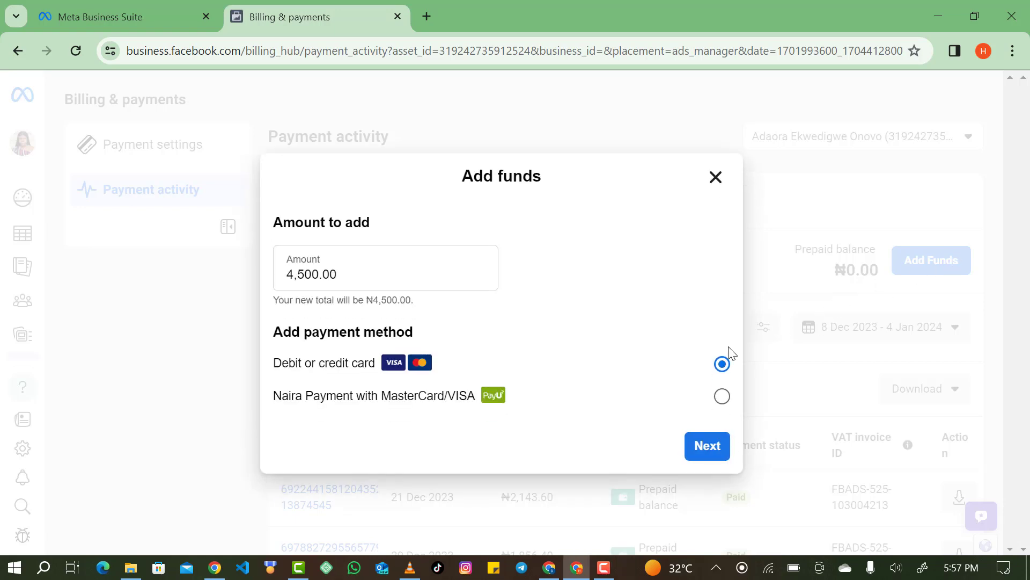
{"action": "mouse_move", "coordinate": [585, 404]}
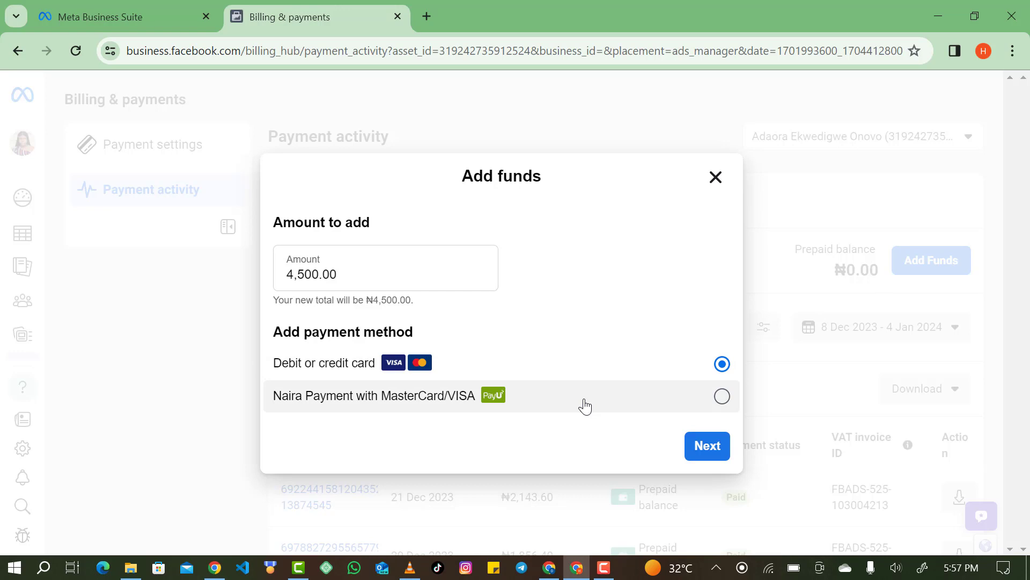
{"action": "left_click", "coordinate": [721, 396]}
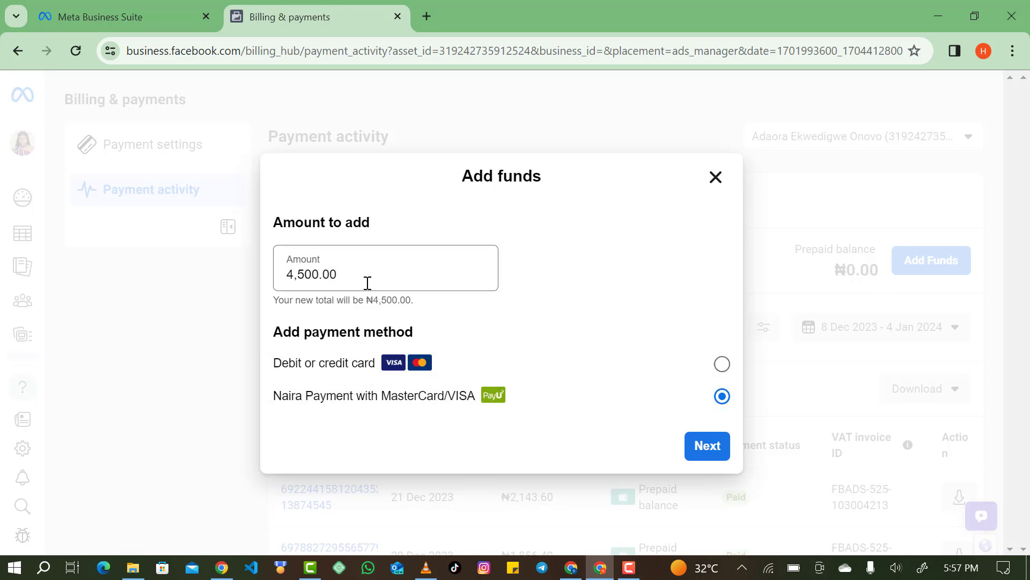
Replace the amount with 3000 so the total reads ₦3,000.00, Naira PayU still selected
{"action": "triple_click", "coordinate": [316, 273]}
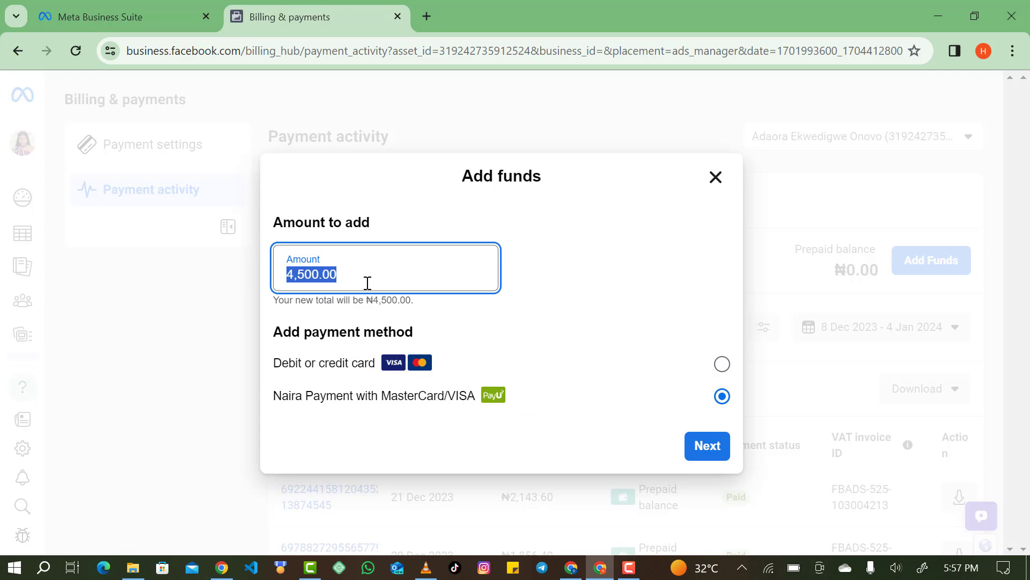
{"action": "type", "text": "3000"}
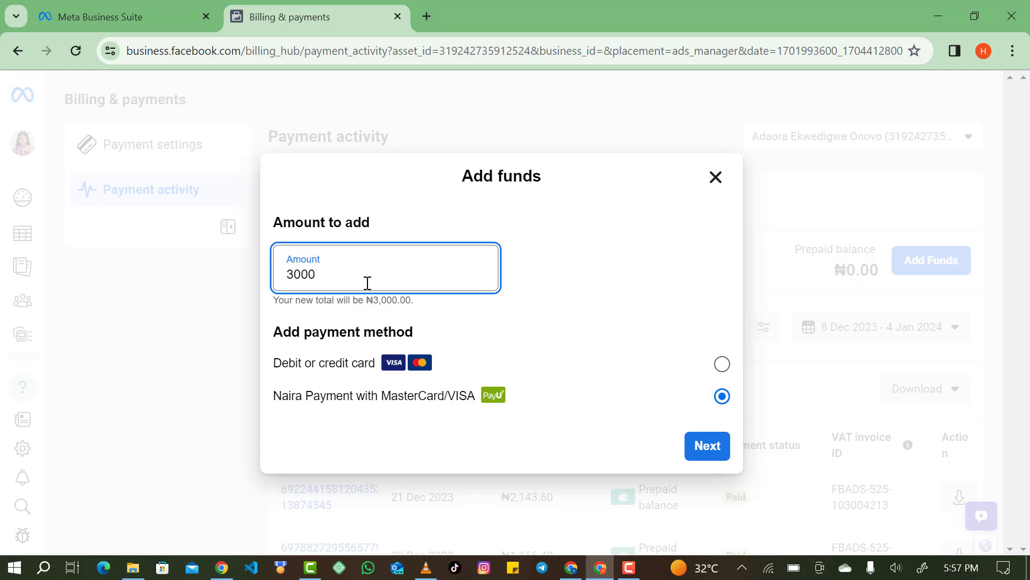
{"action": "mouse_move", "coordinate": [494, 399]}
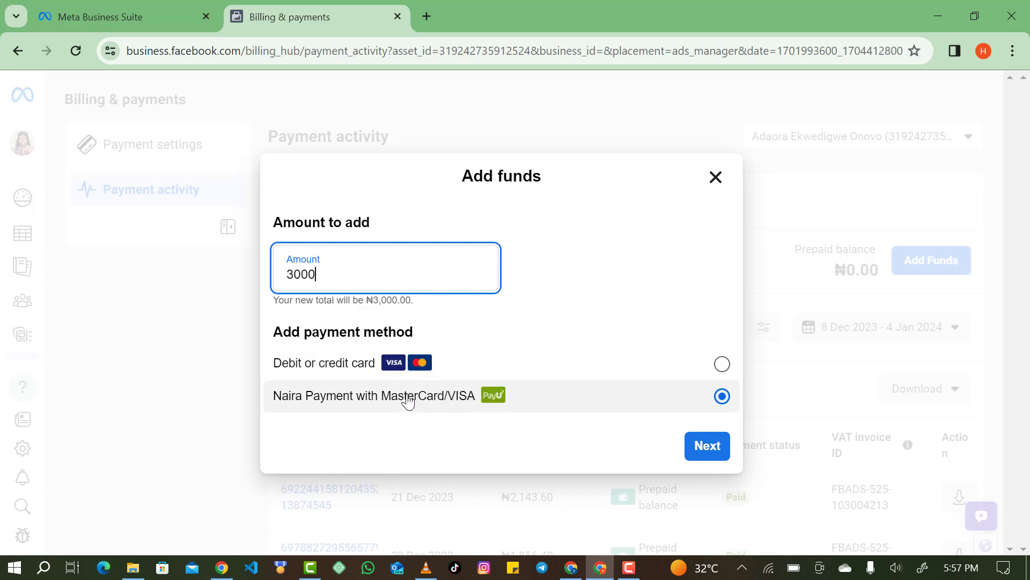
{"action": "mouse_move", "coordinate": [508, 404]}
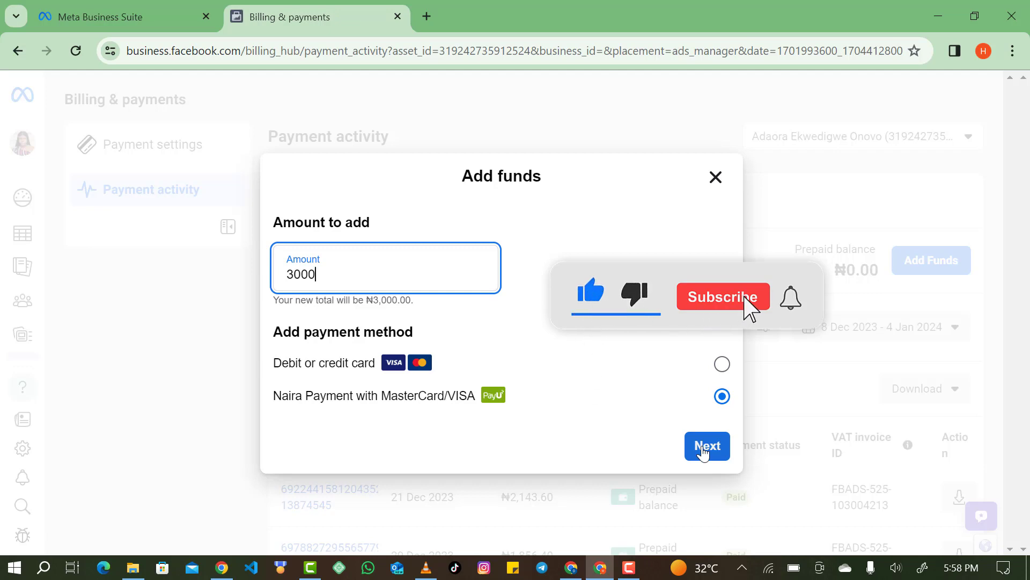
{"action": "left_click", "coordinate": [722, 297]}
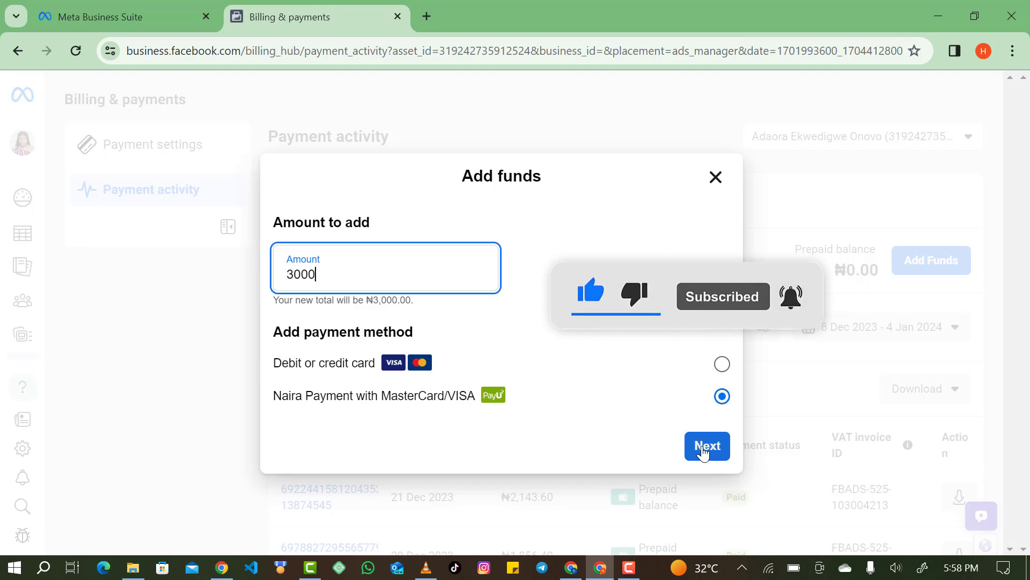